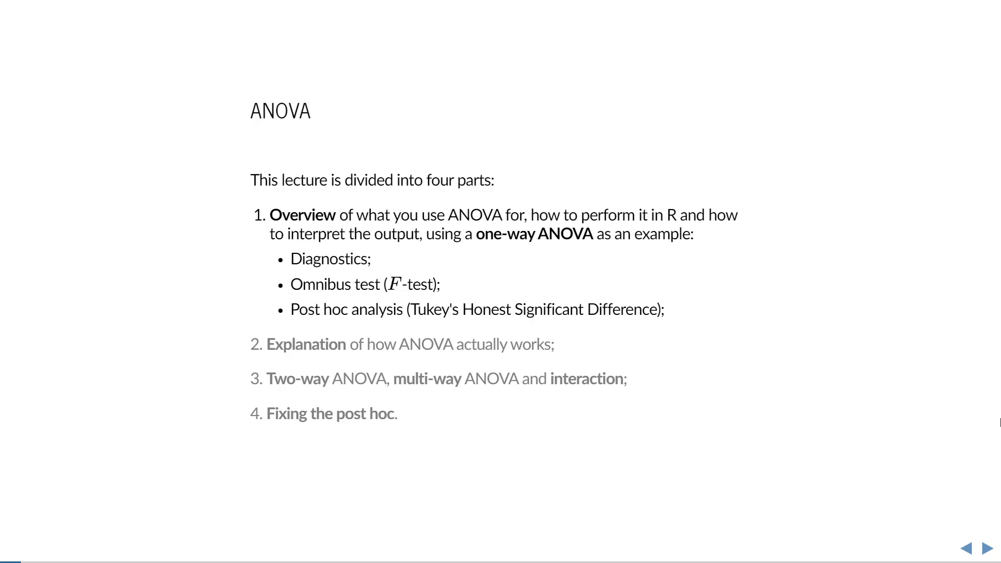
Advance from the four-part outline to the ANOVA: Overview slide on omnibus and post hoc tests
left_click(991, 548)
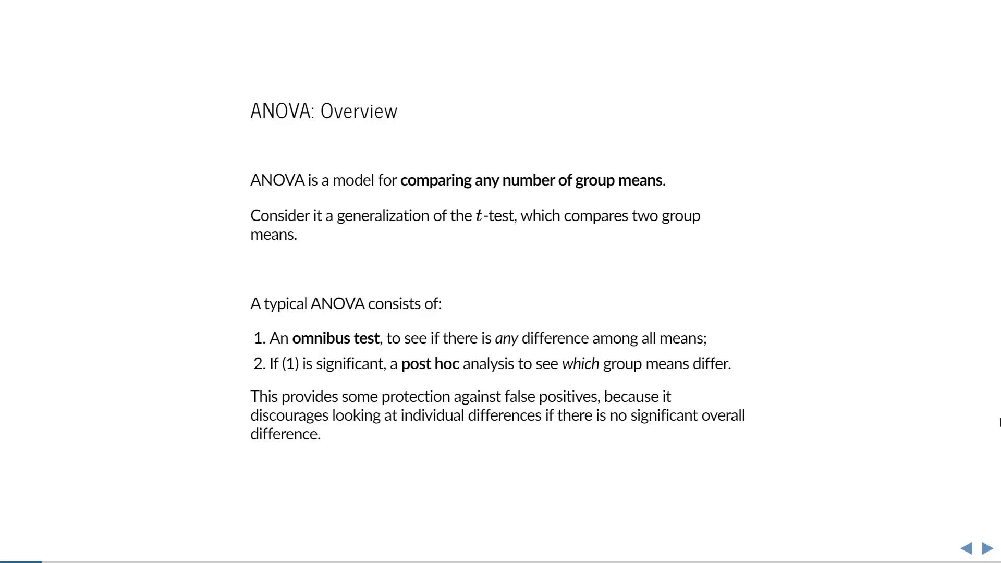
Advance to the 'Step 1: Enter the data in R' slide
left_click(989, 548)
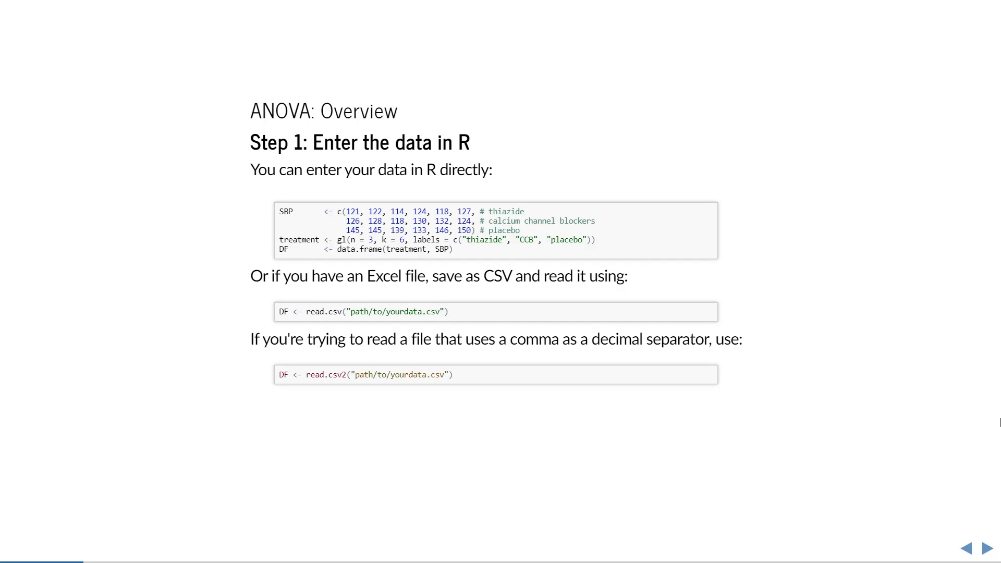
Advance to 'Step 2: Plot the data' with the blood pressure boxplots
left_click(993, 547)
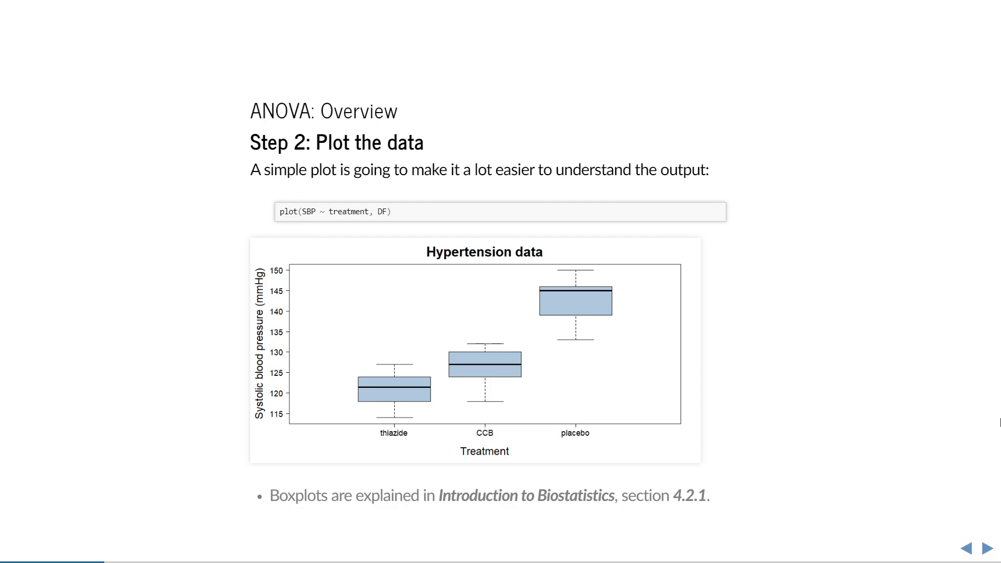
Advance through Step 3 and Step 4 model diagnostics to the violated-assumptions slide
left_click(989, 547)
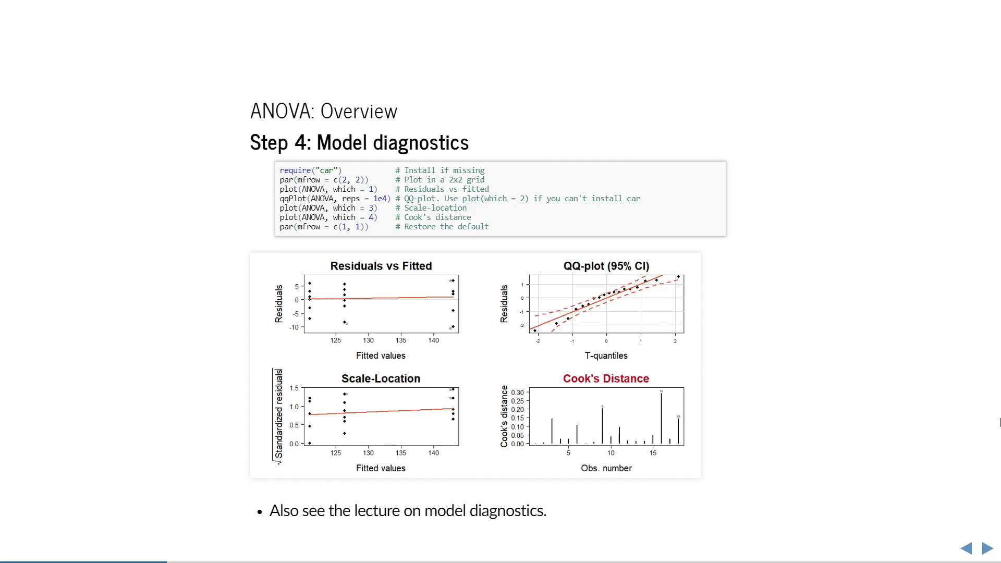
left_click(985, 548)
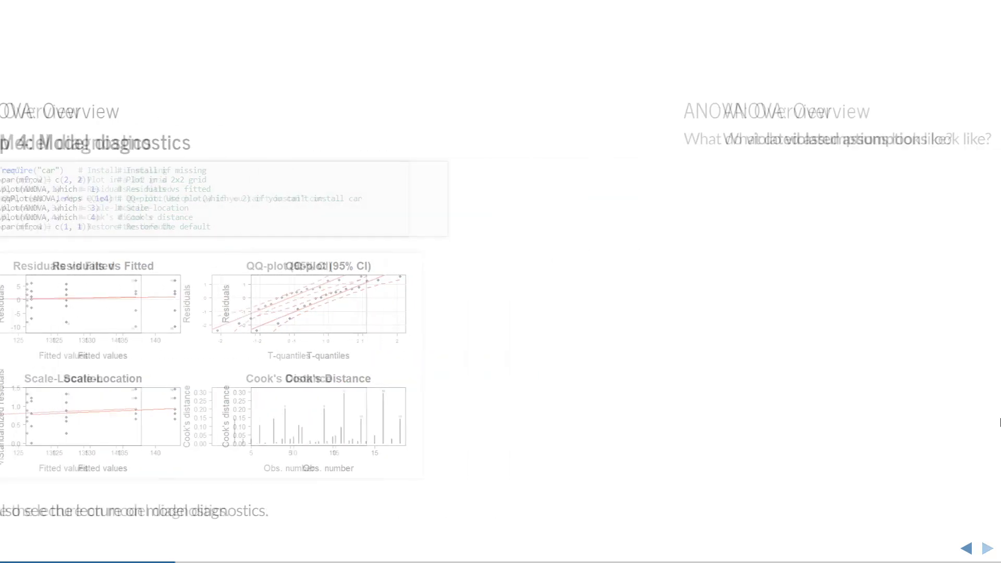
left_click(983, 547)
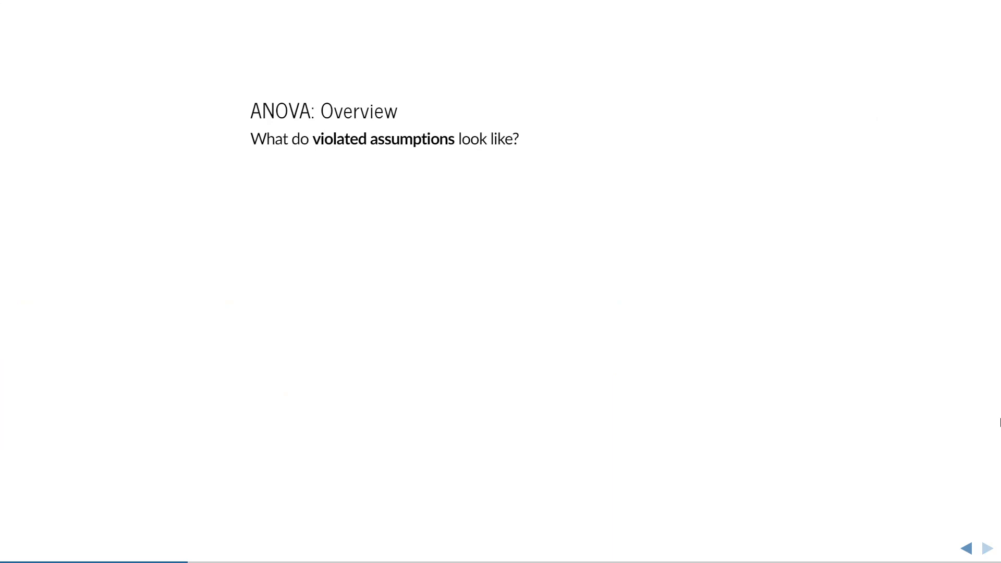
Show the 'What do violated assumptions look like?' title slide
left_click(989, 548)
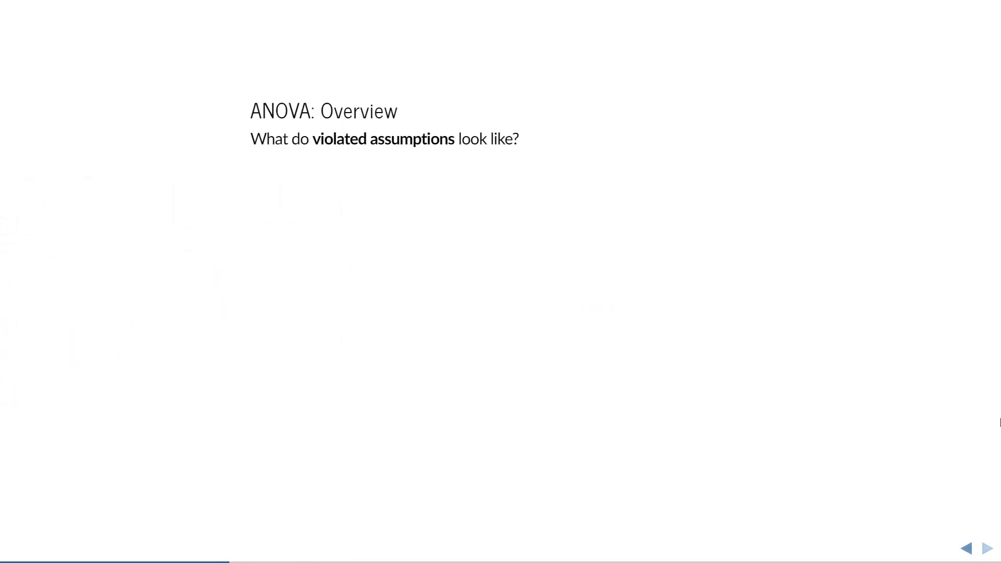
Advance to 'Step 5: Omnibus test' showing summary(ANOVA) output and rejecting equal means
left_click(989, 548)
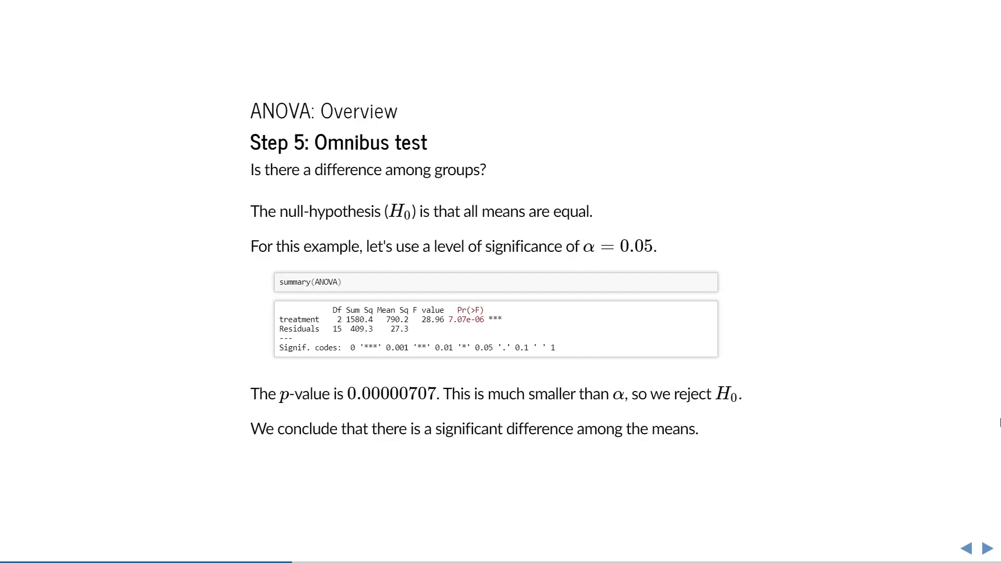
Advance to 'Step 6: Post hoc' showing the Tukey comparison results
left_click(992, 547)
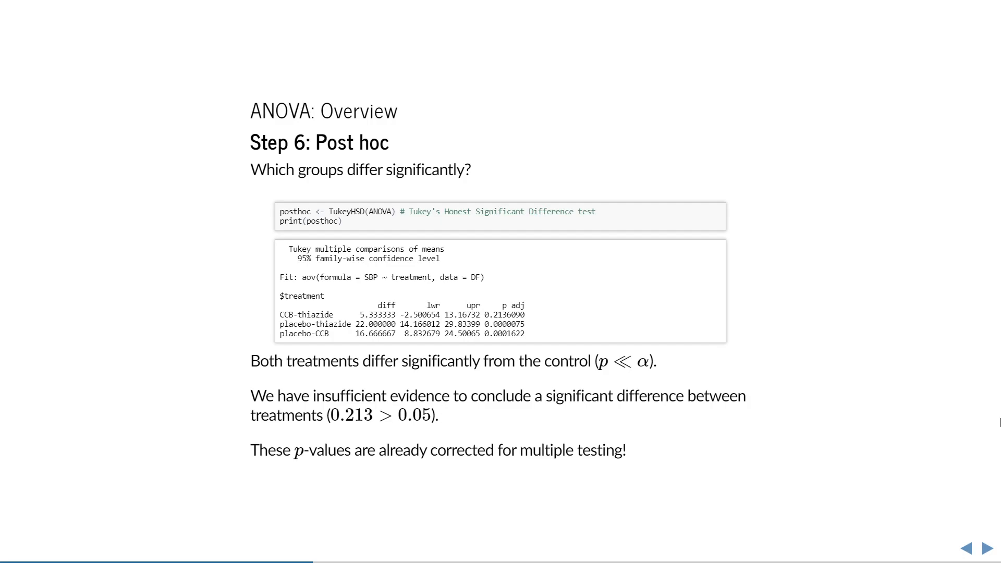
Advance past the post hoc confidence-interval plot to the five-step summary slide
left_click(984, 548)
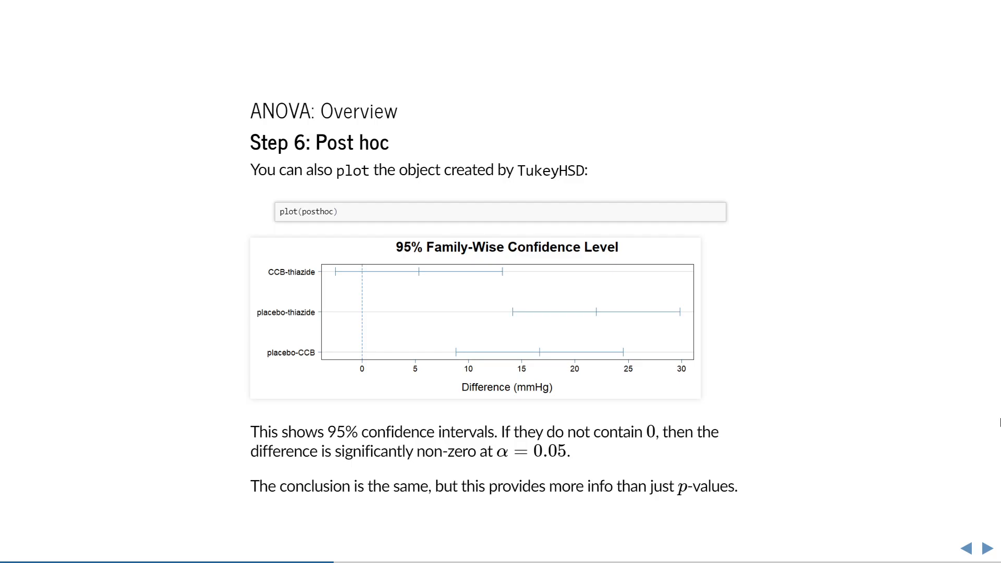
left_click(993, 548)
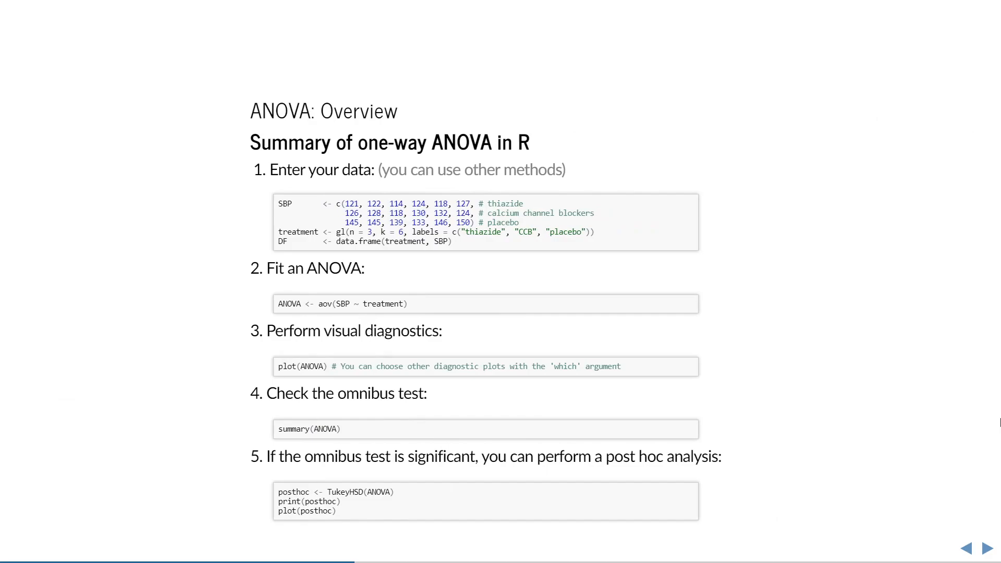